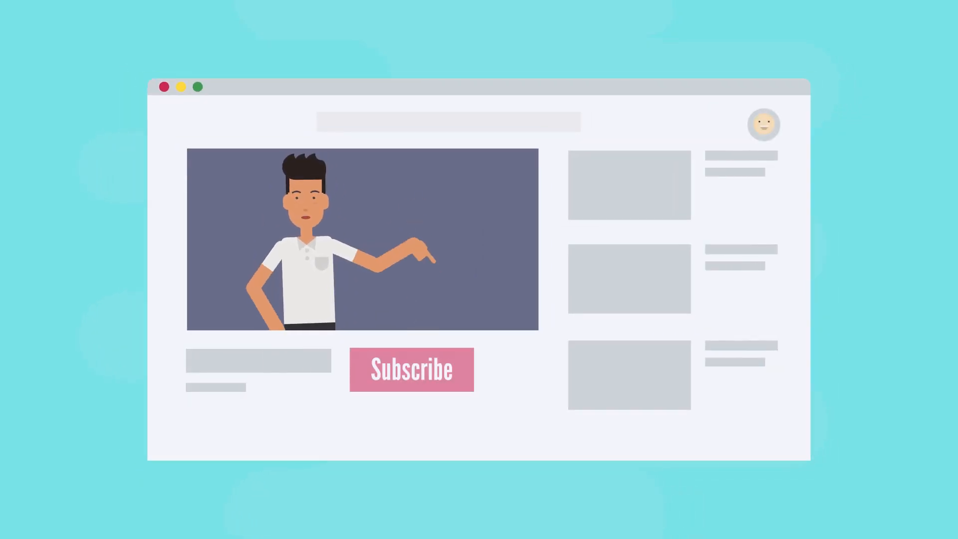
- Subscribe to the channel so the notification bell appears beside the button
{"action": "left_click", "coordinate": [411, 369]}
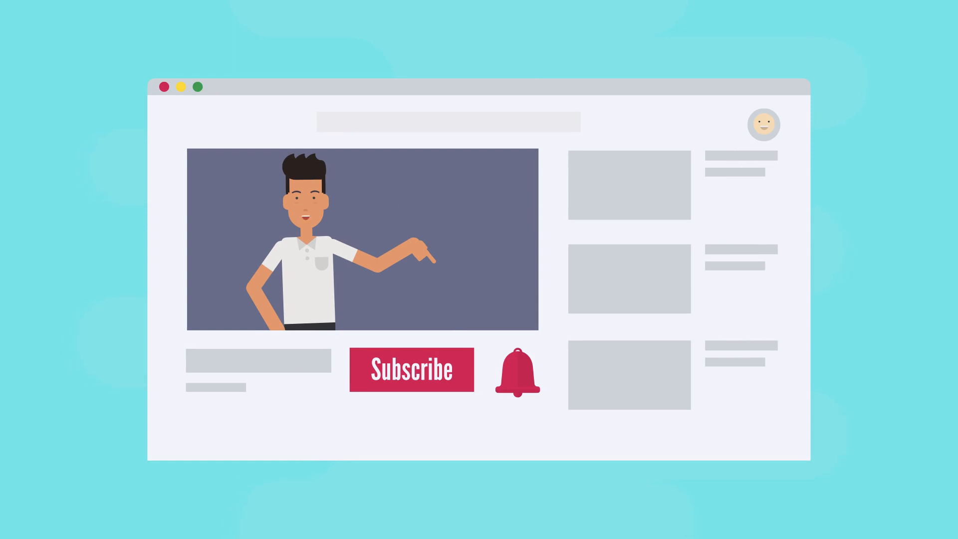